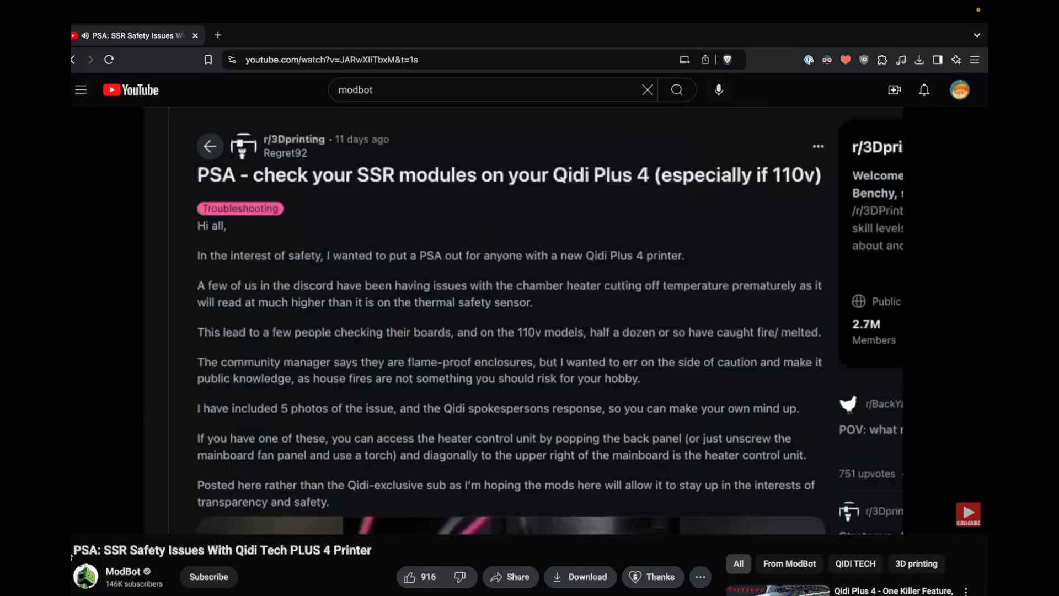
{"action": "scroll", "scroll_direction": "down", "scroll_amount": 3}
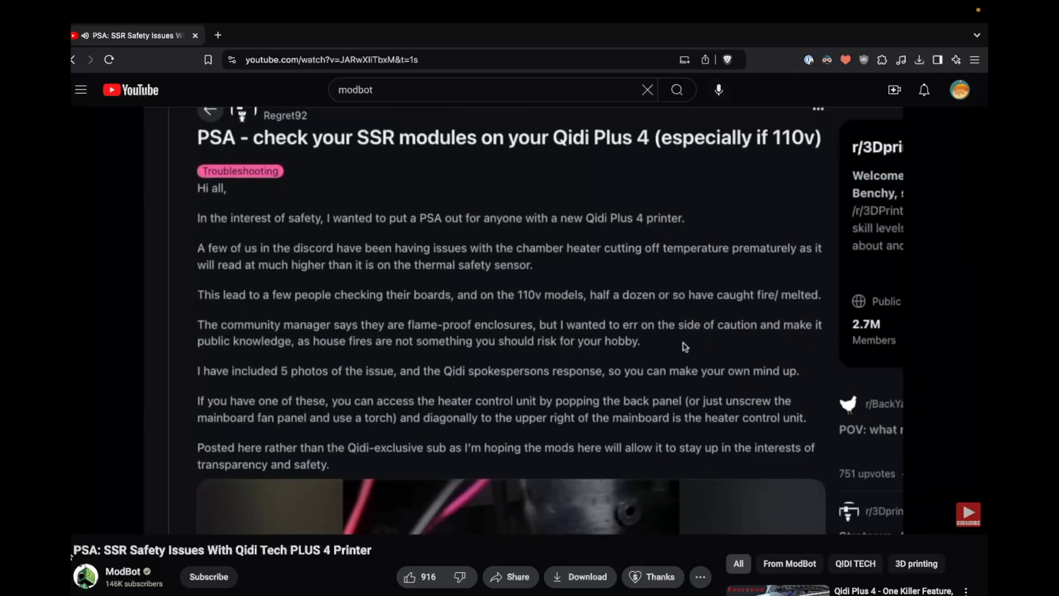